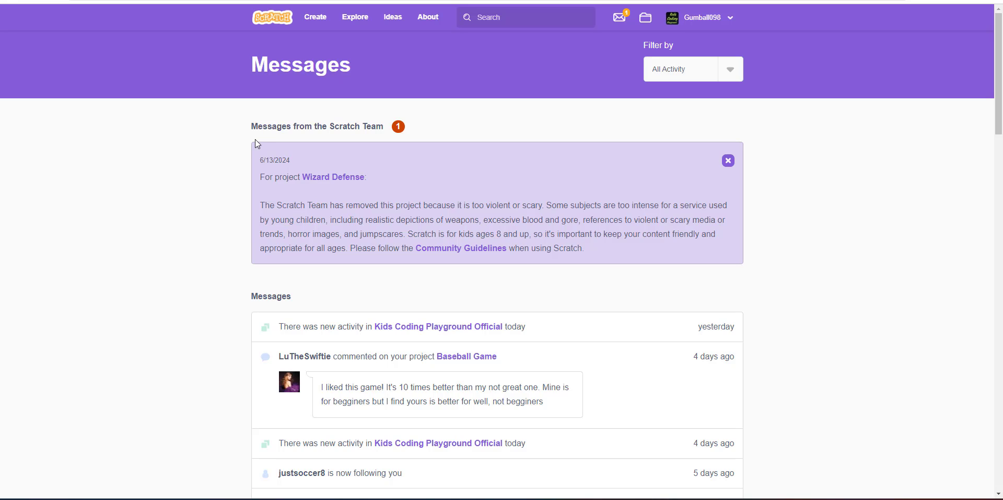
# Read the removal notice and follow its link to the removed Wizard Defense project page.
pyautogui.moveTo(252, 127); pyautogui.dragTo(372, 126)
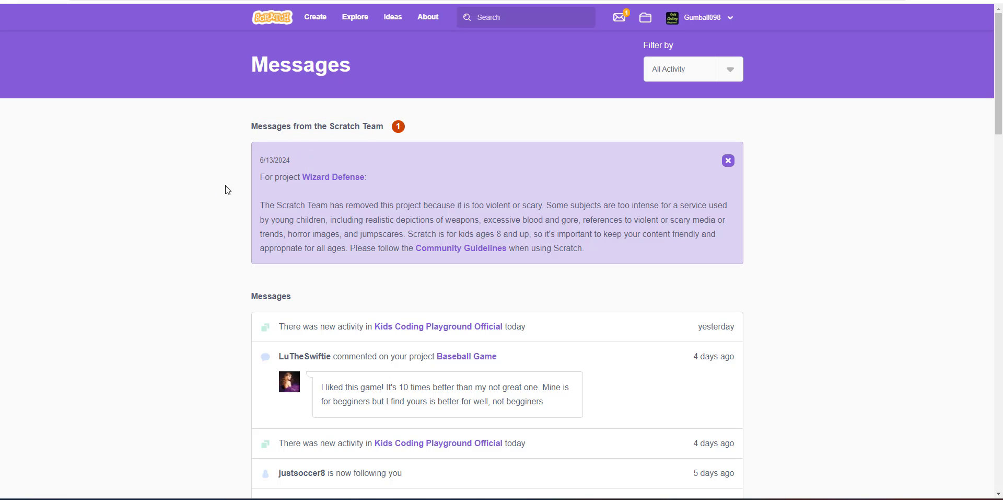
pyautogui.moveTo(259, 177); pyautogui.dragTo(367, 177)
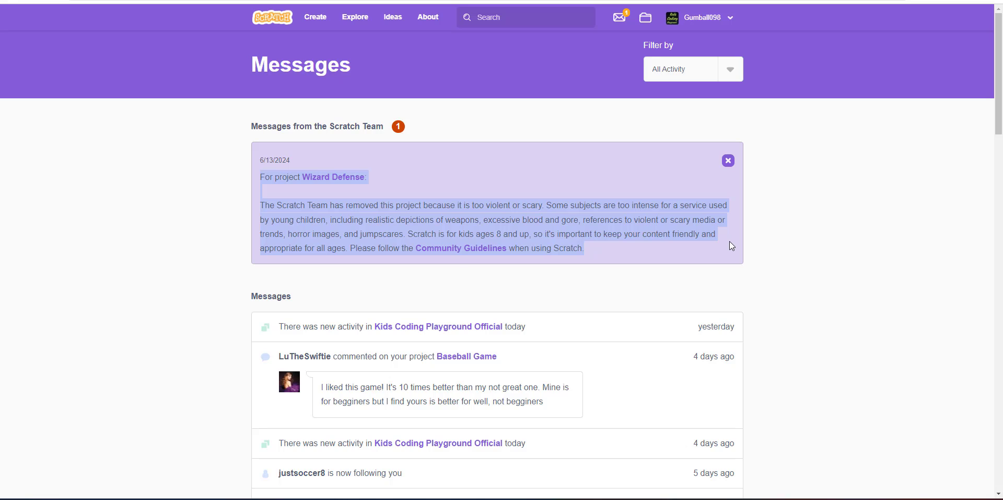
pyautogui.moveTo(710, 255)
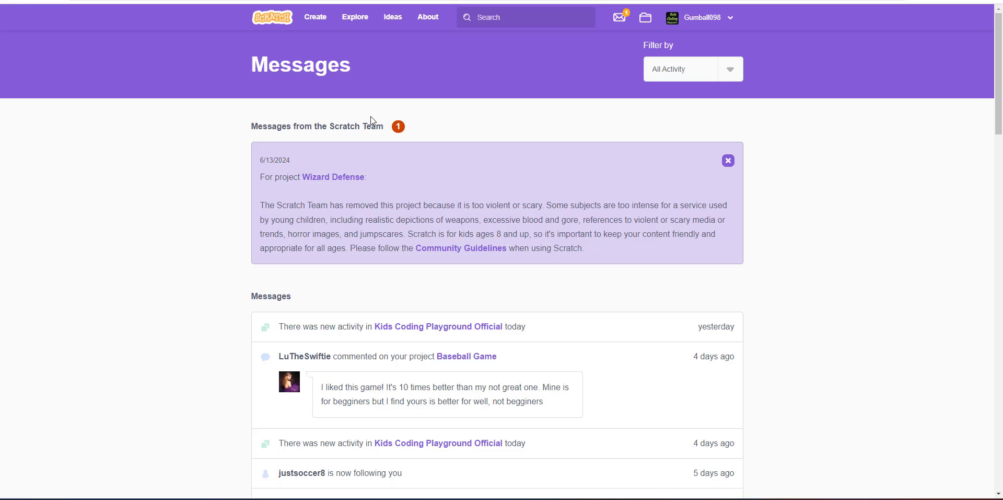
pyautogui.moveTo(332, 177)
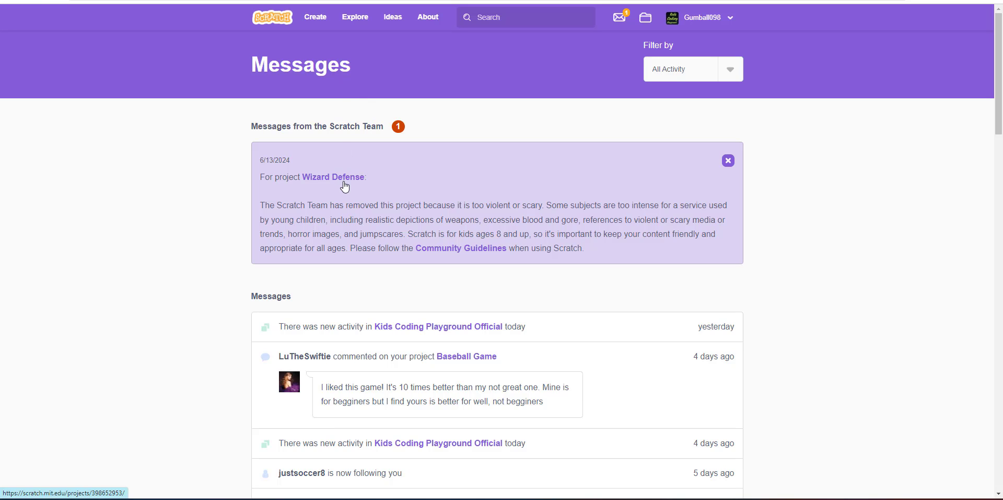
pyautogui.click(333, 177)
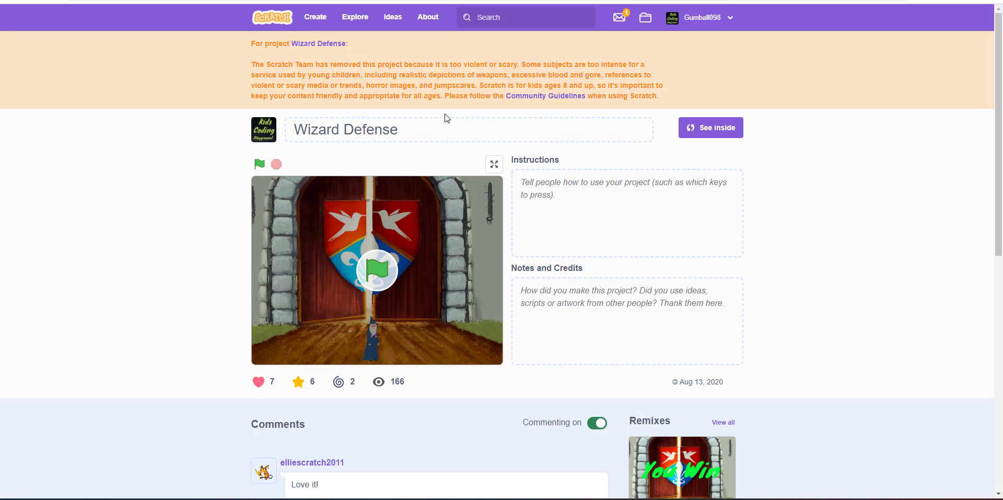
pyautogui.moveTo(456, 171)
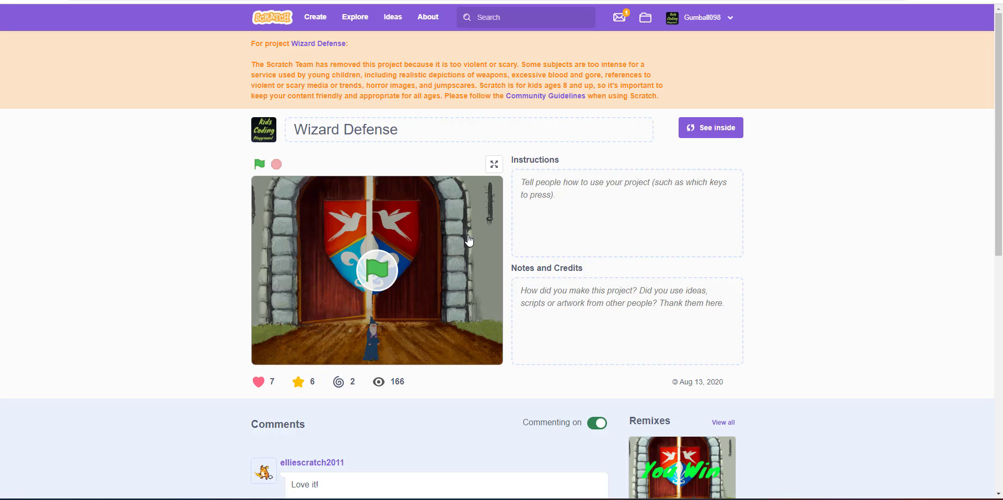
# Play Wizard Defense full-screen until the "You Lose" screen, then move to the site search.
pyautogui.moveTo(395, 75); pyautogui.dragTo(508, 75)
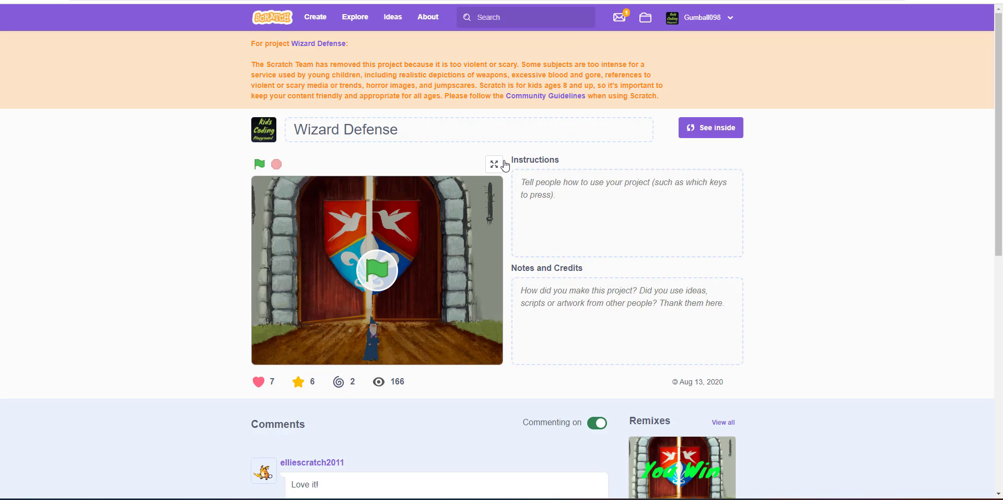
pyautogui.click(493, 164)
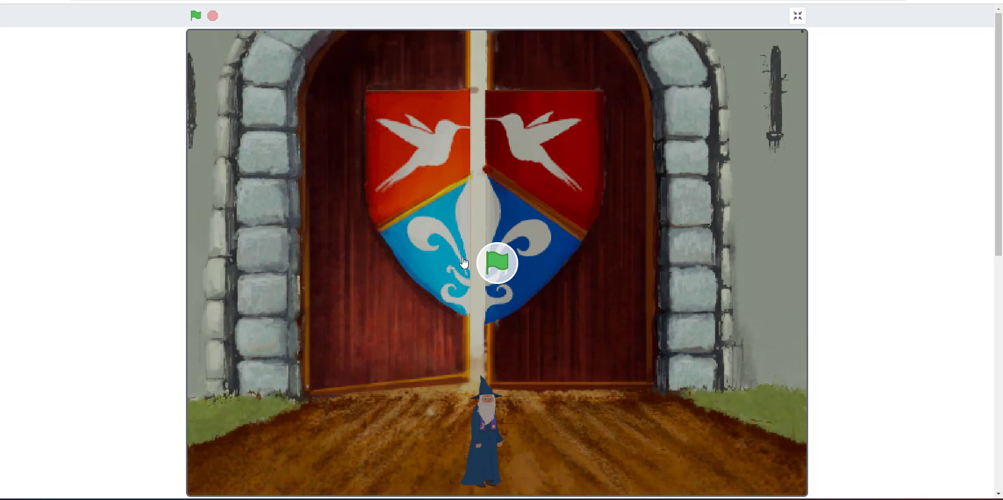
pyautogui.click(196, 15)
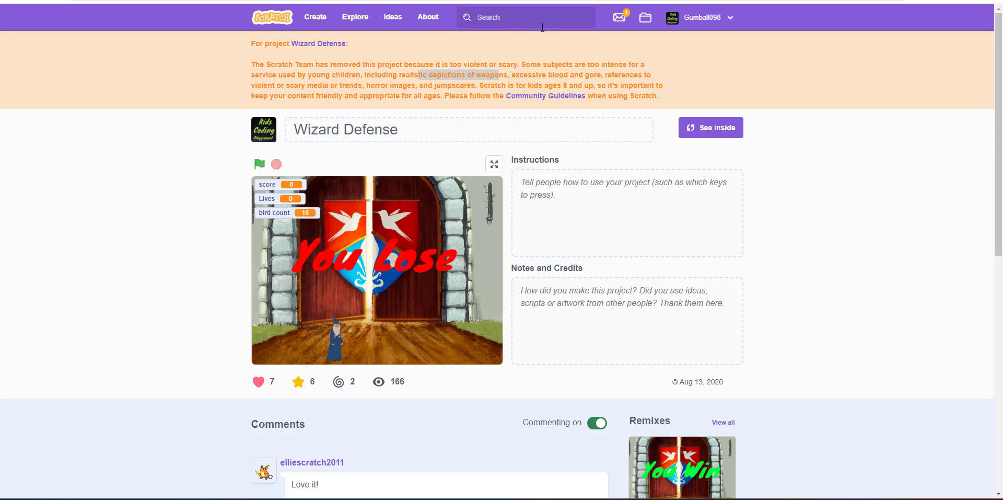
pyautogui.click(525, 17)
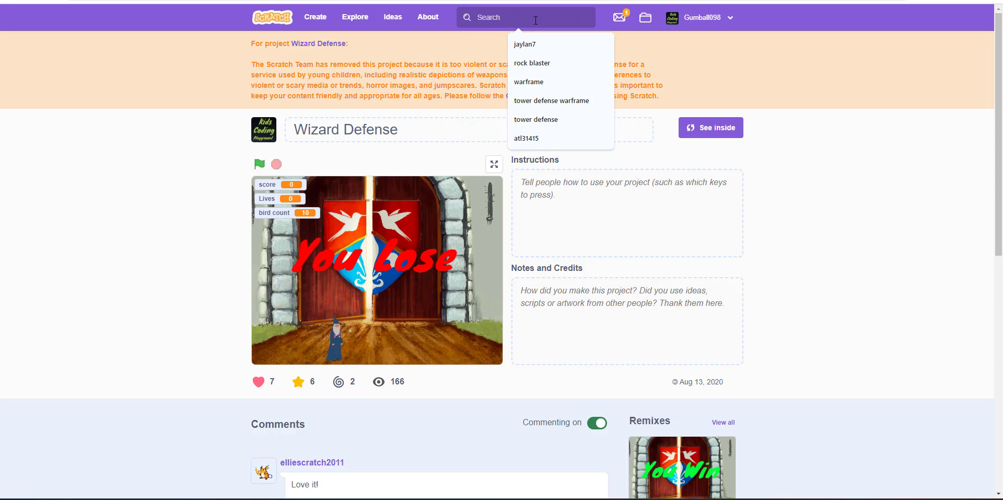
# Search for "ninja 5" and open Will_Wam's The Ninja 5 project page, scrolling its details.
pyautogui.write('ninja 5')
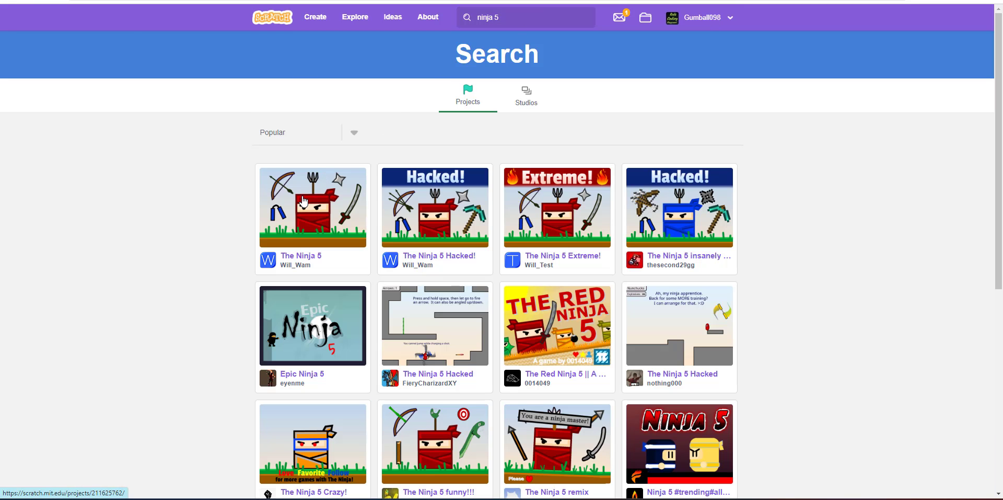
pyautogui.click(313, 206)
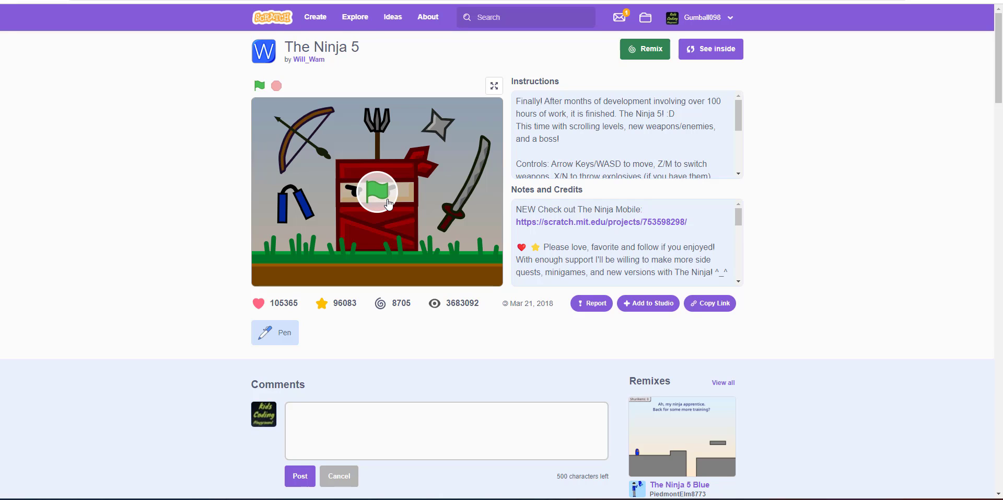
pyautogui.moveTo(646, 18)
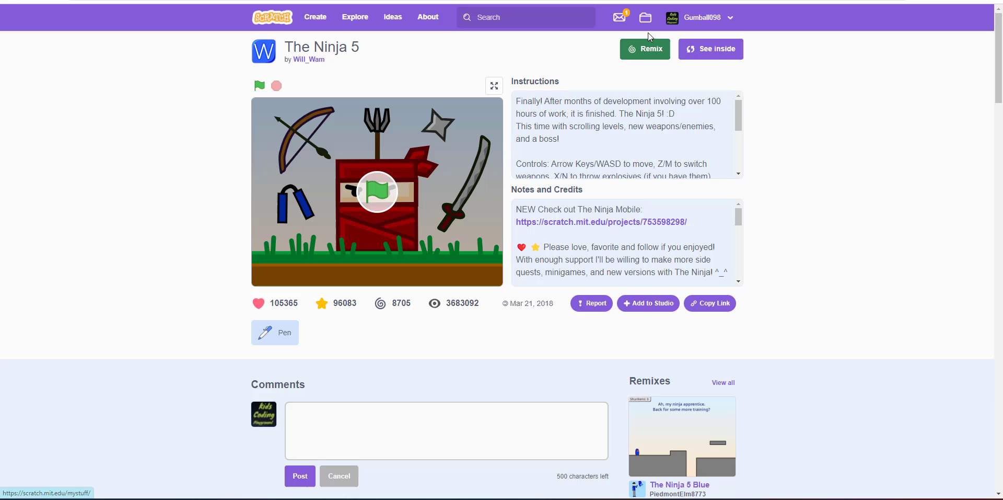
pyautogui.moveTo(515, 303); pyautogui.dragTo(551, 303)
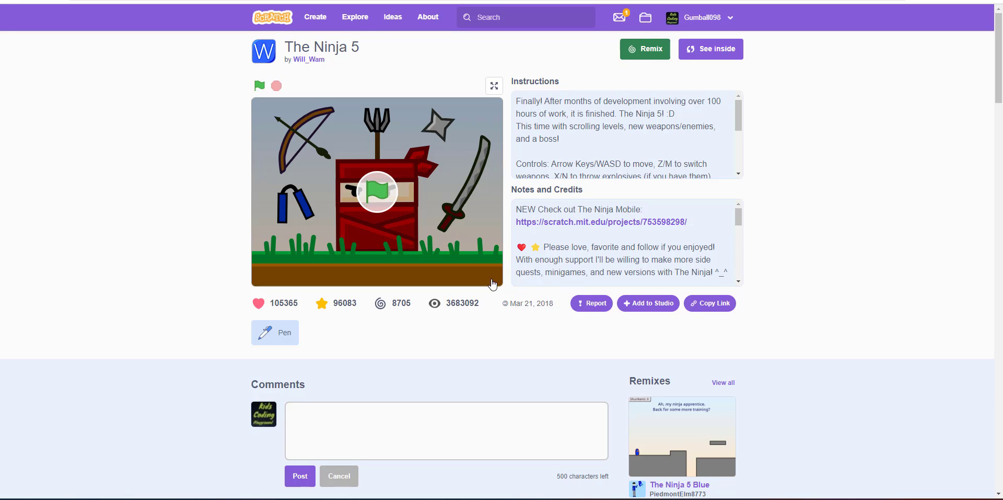
pyautogui.scroll(-3)
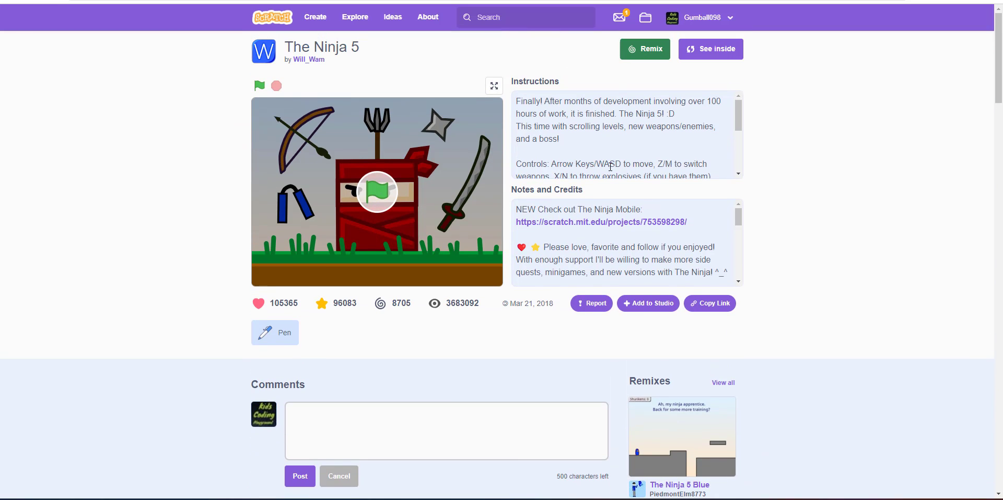
pyautogui.moveTo(461, 122)
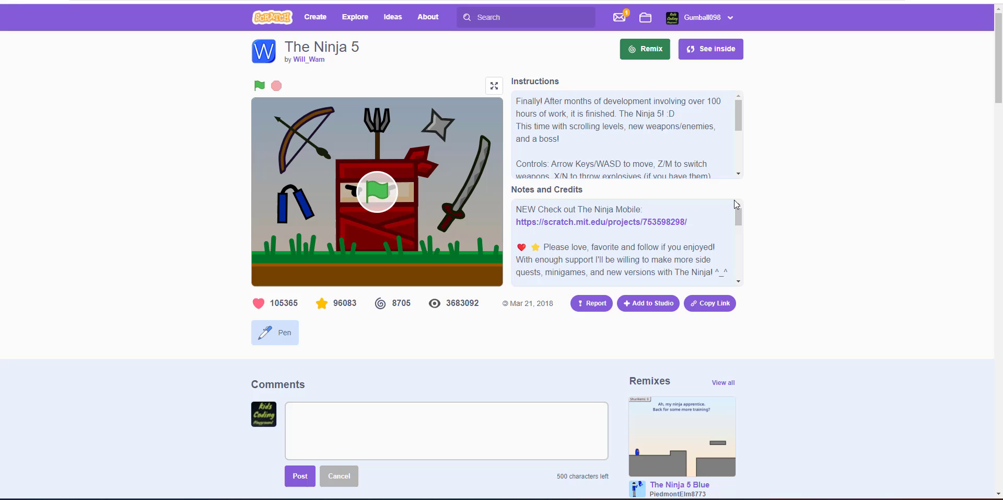
pyautogui.scroll(-3)
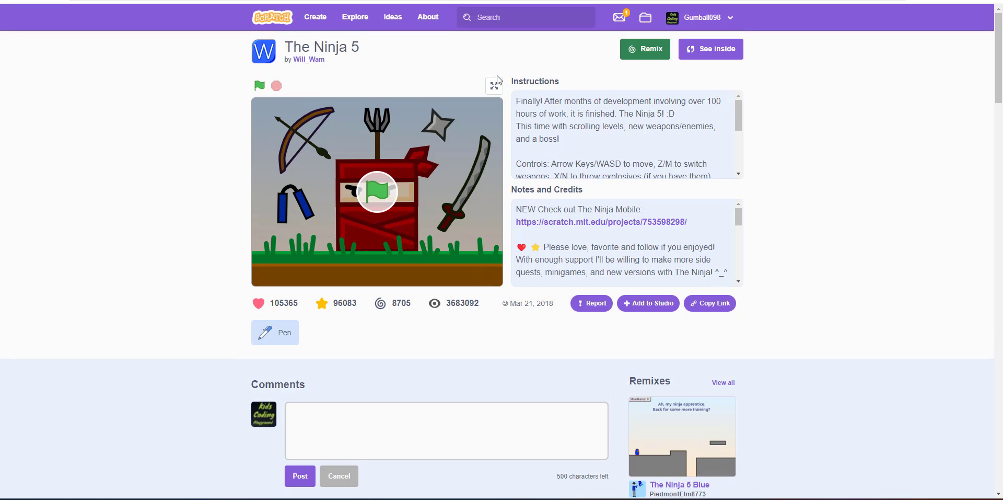
# Play The Ninja 5 full-screen into the Katana level, stop it and exit full-screen.
pyautogui.click(493, 84)
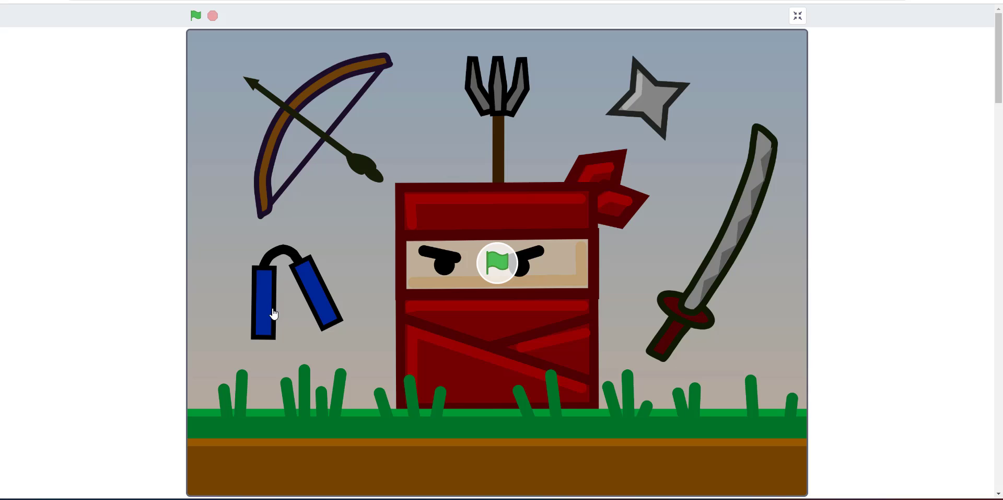
pyautogui.moveTo(796, 142)
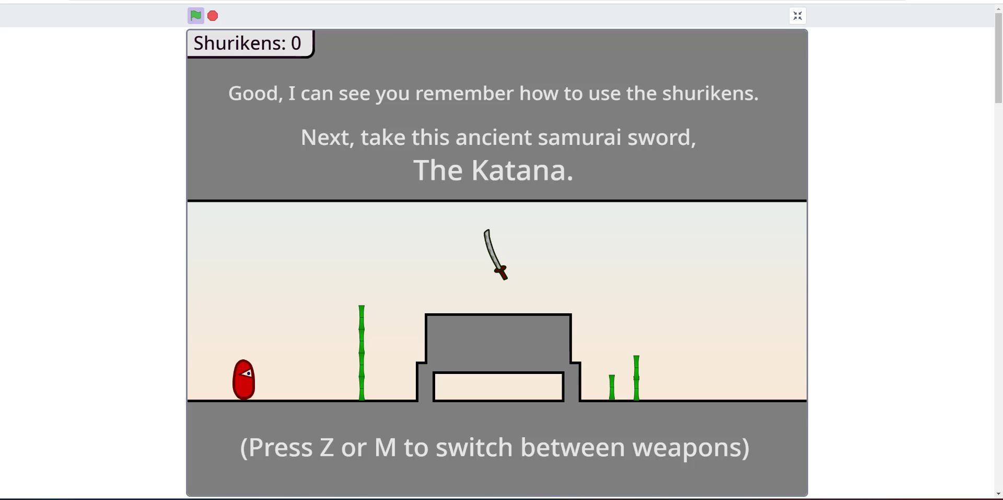
pyautogui.moveTo(637, 242)
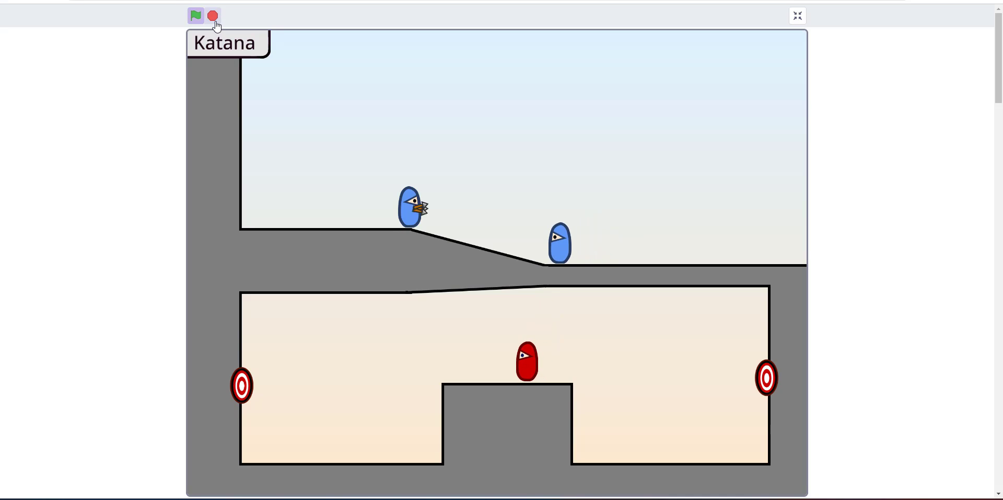
pyautogui.click(212, 16)
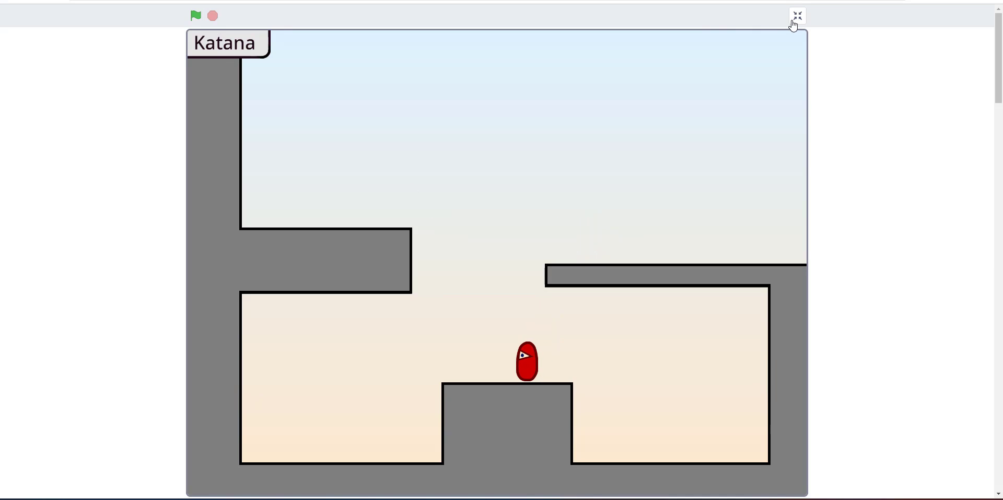
pyautogui.click(796, 15)
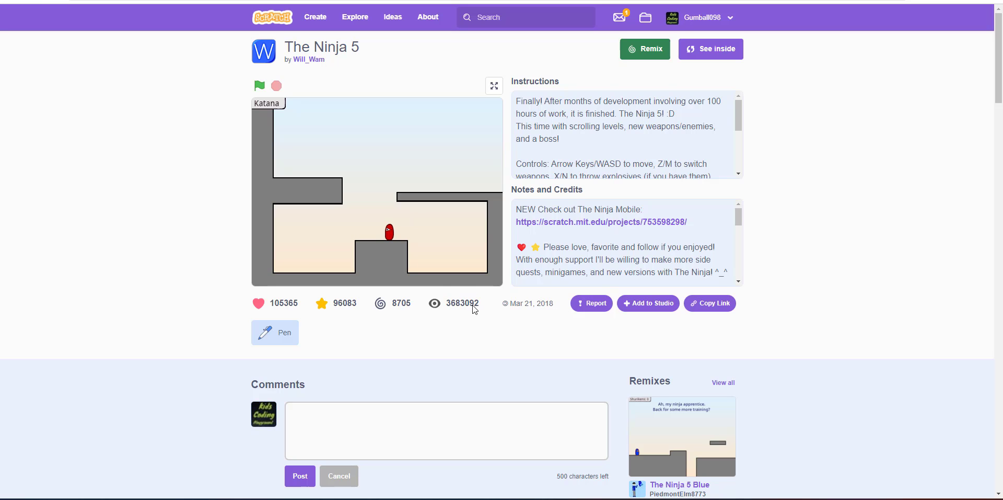
# Scroll down The Ninja 5 project page before heading back to Messages.
pyautogui.scroll(-3)
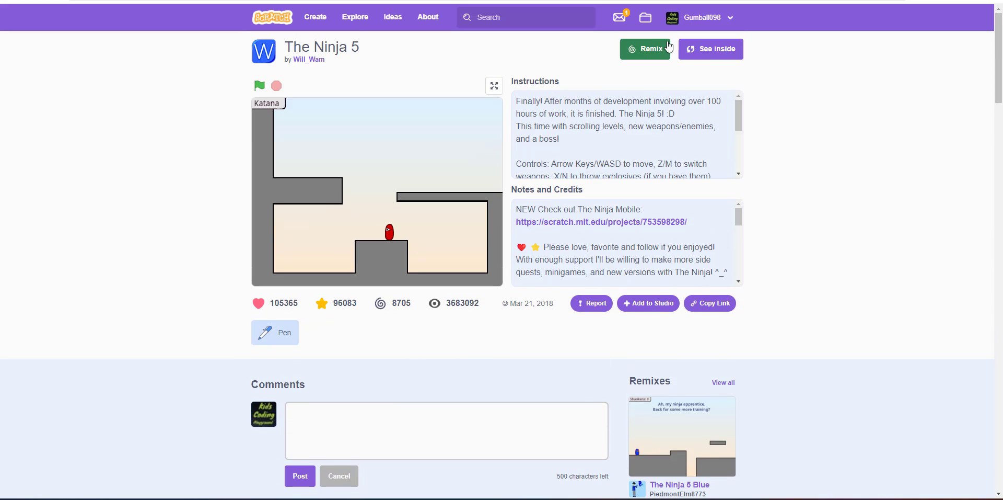
pyautogui.moveTo(629, 36)
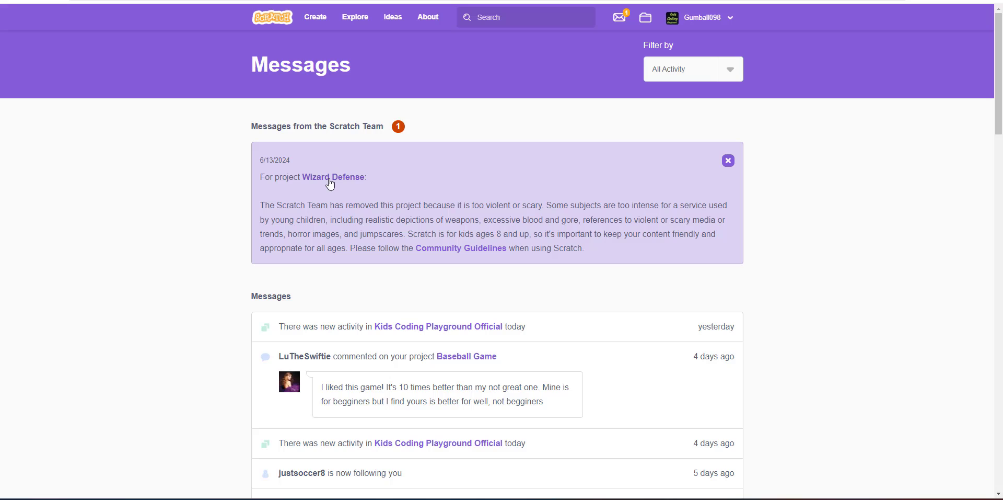
# Reopen Wizard Defense from the Messages notice and scroll to its comments and remixes.
pyautogui.click(332, 178)
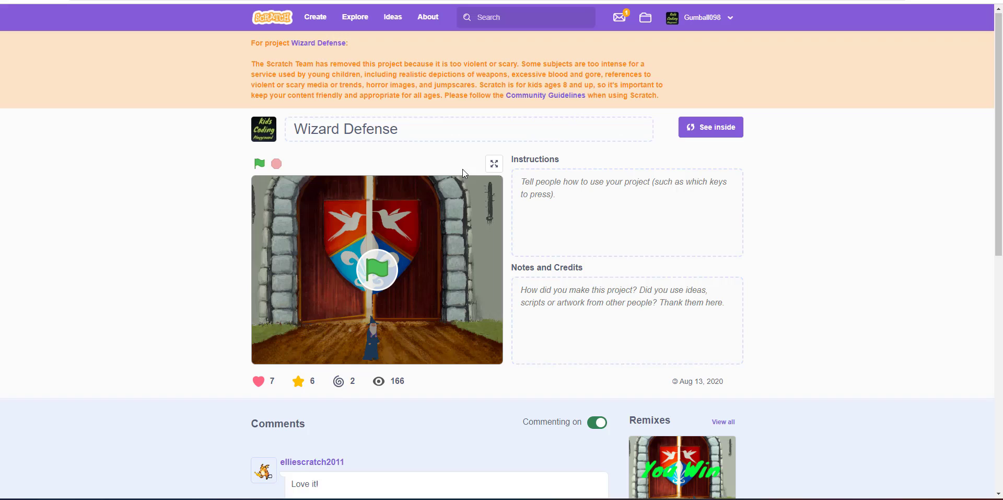
pyautogui.scroll(-3)
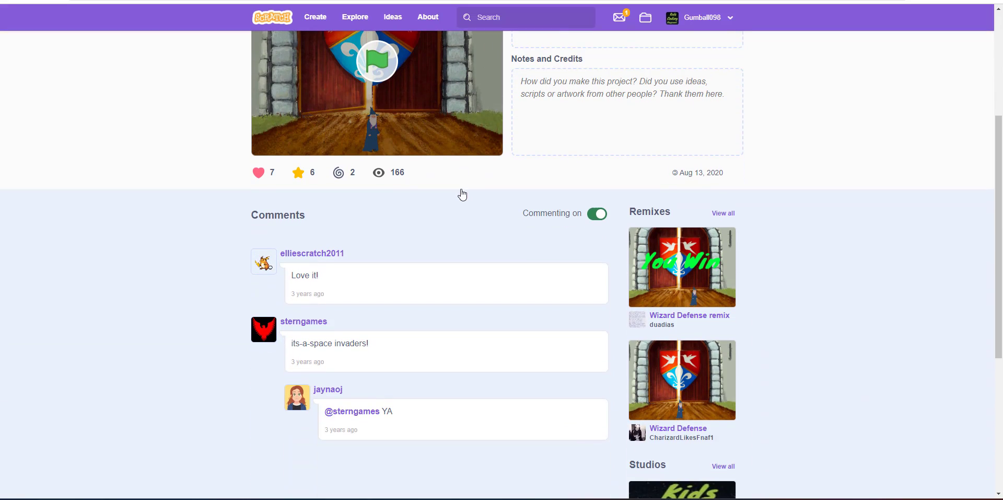